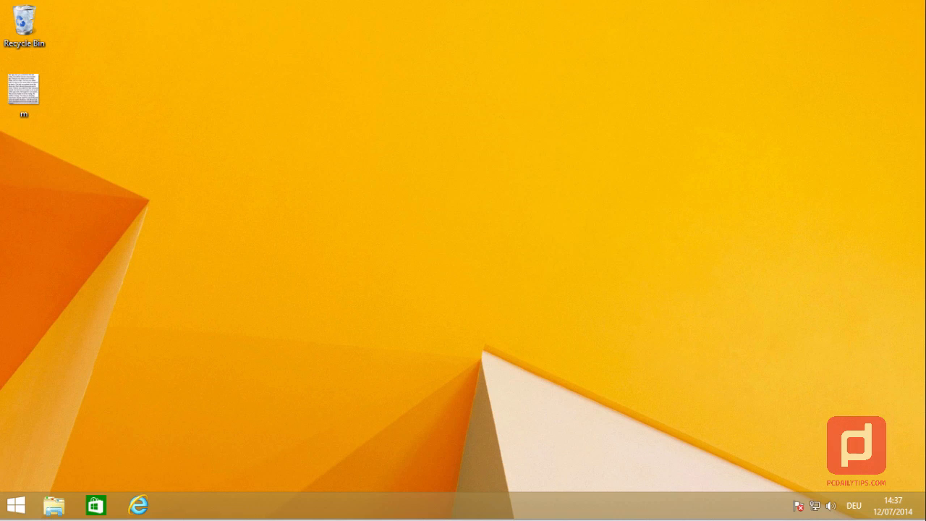
Step: Switch the taskbar input language from DEU to ENG
{"action": "left_click", "coordinate": [854, 505]}
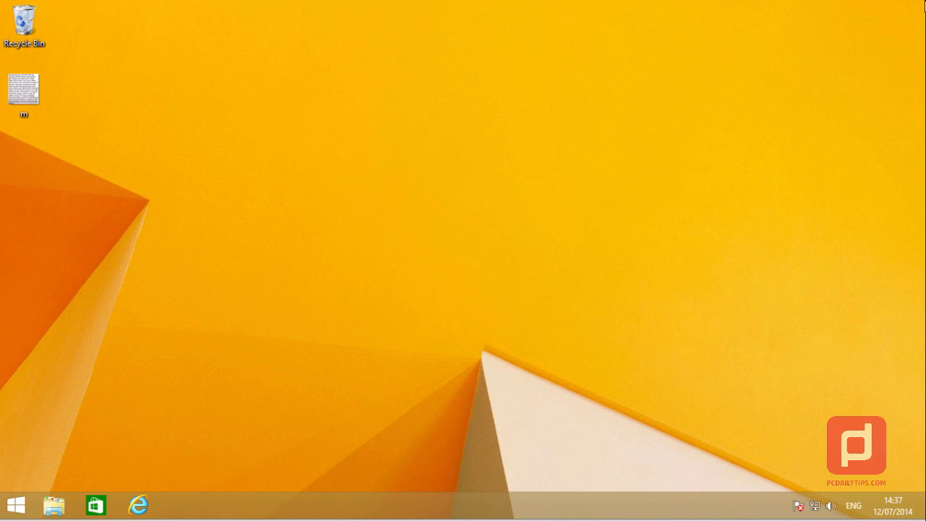
{"action": "mouse_move", "coordinate": [925, 261]}
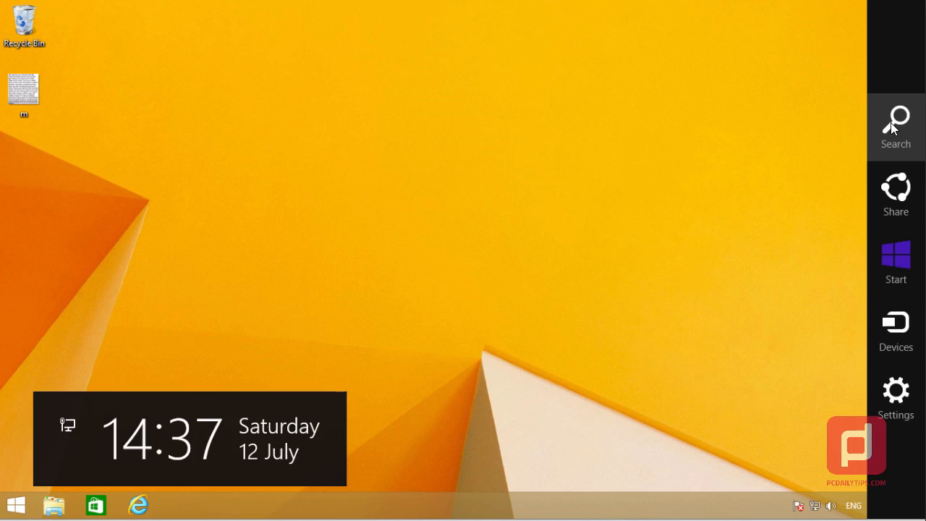
Step: Search for 'notepad' and launch the Notepad result with Run as administrator
{"action": "left_click", "coordinate": [895, 128]}
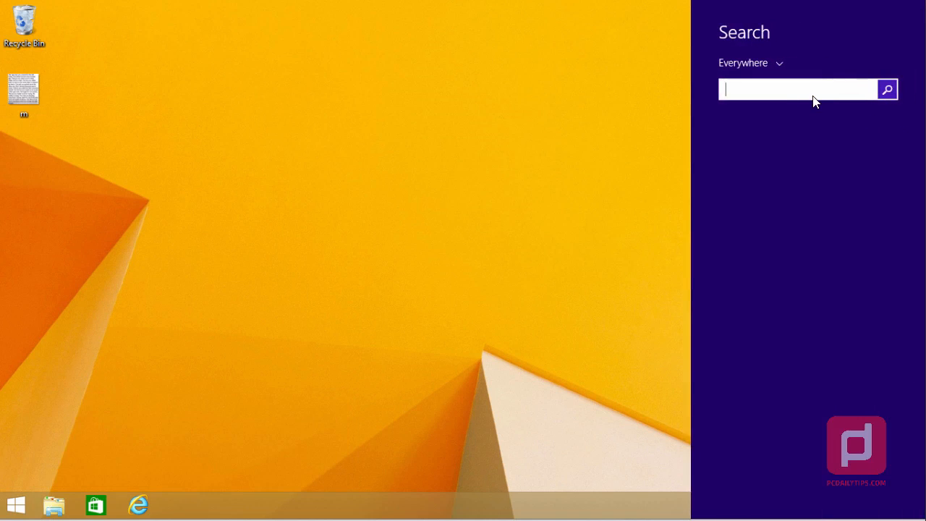
{"action": "type", "text": "notepad"}
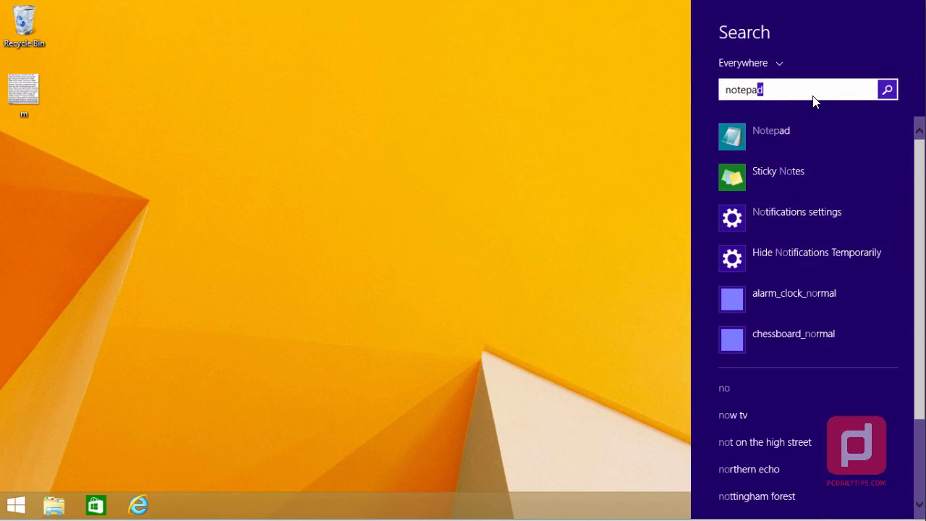
{"action": "right_click", "coordinate": [771, 130]}
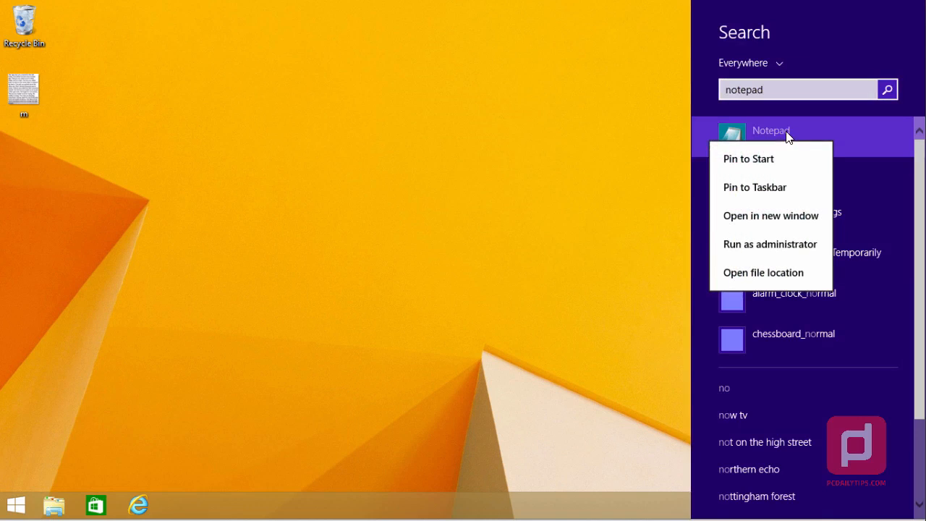
{"action": "mouse_move", "coordinate": [770, 243]}
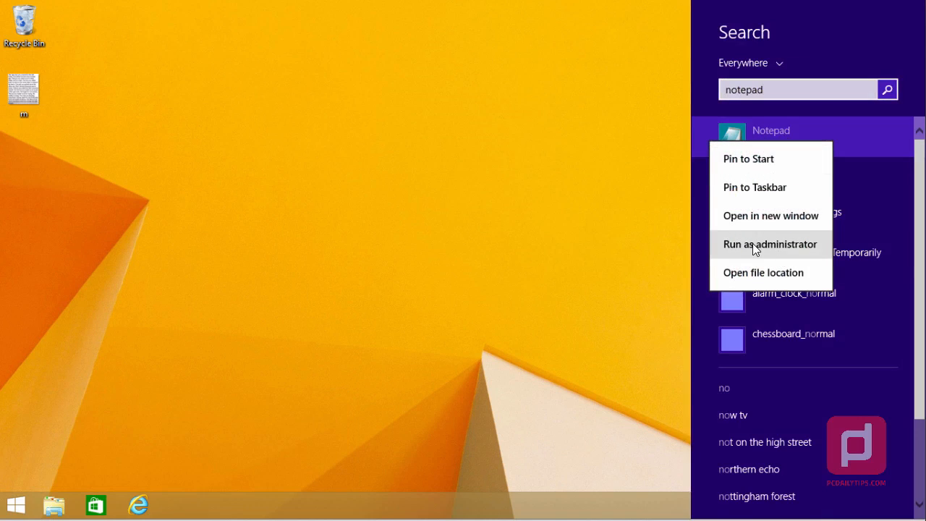
{"action": "left_click", "coordinate": [770, 243]}
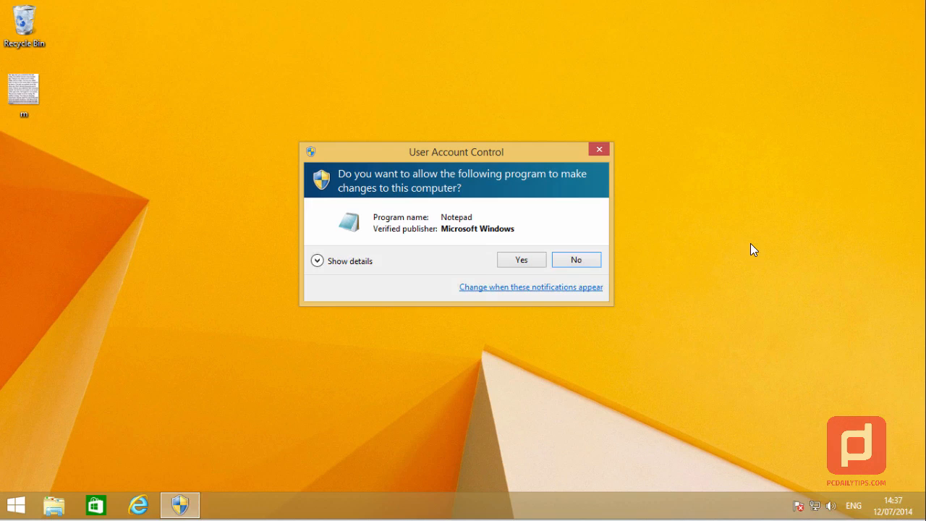
{"action": "mouse_move", "coordinate": [521, 259]}
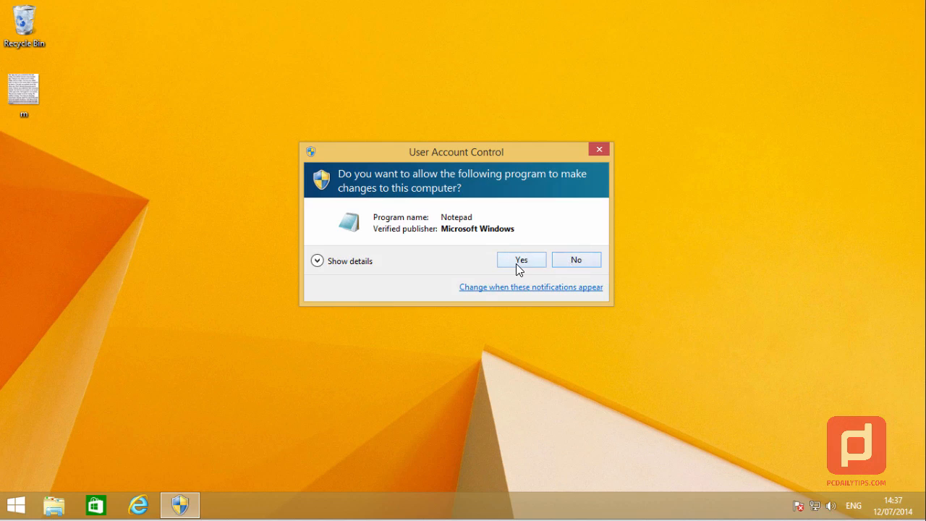
Step: Allow the UAC prompt with Yes and start File > Open in the elevated Notepad
{"action": "left_click", "coordinate": [521, 260]}
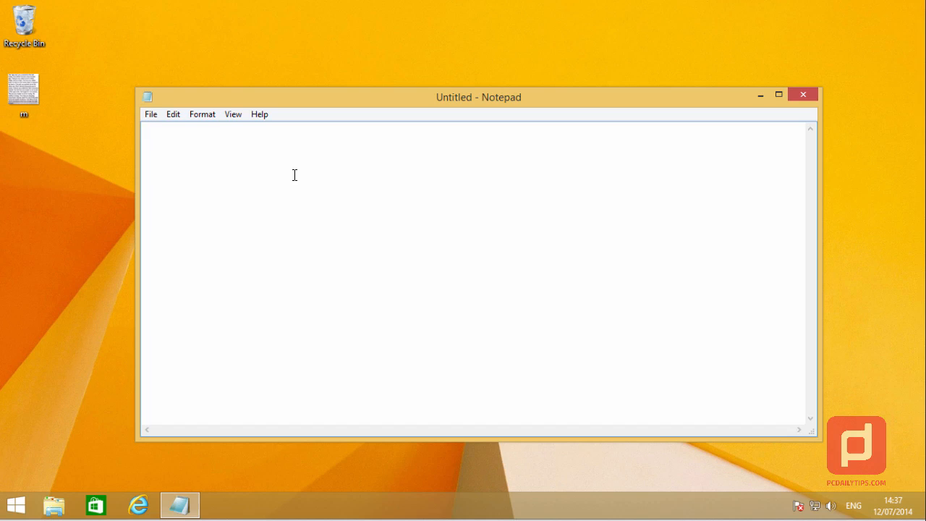
{"action": "left_click", "coordinate": [150, 113]}
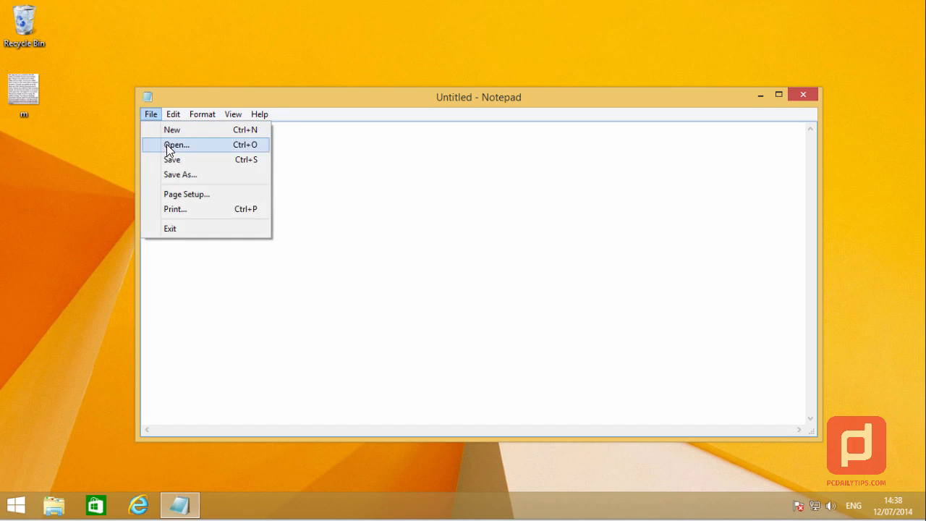
{"action": "left_click", "coordinate": [177, 144]}
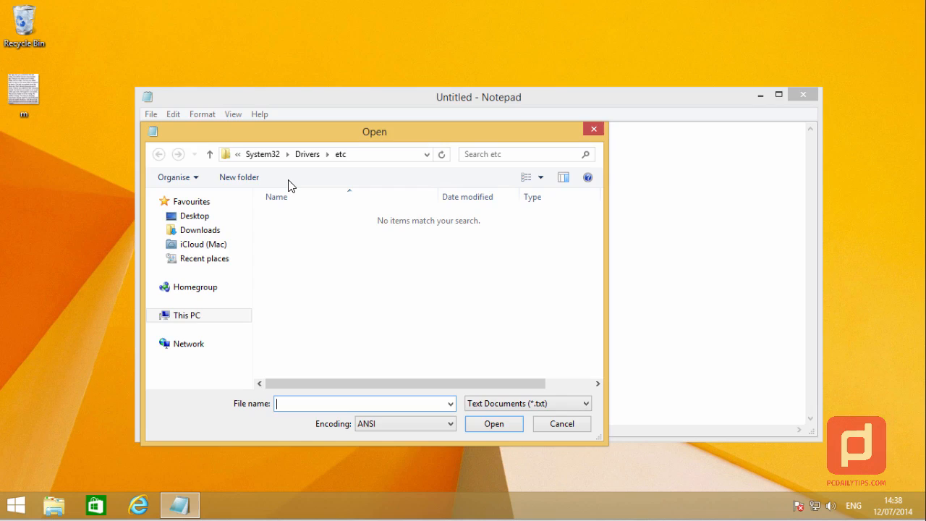
Step: Browse This PC > Local Disk (C:) > Windows > System32 > Drivers > etc in the Open dialog
{"action": "left_click", "coordinate": [186, 315]}
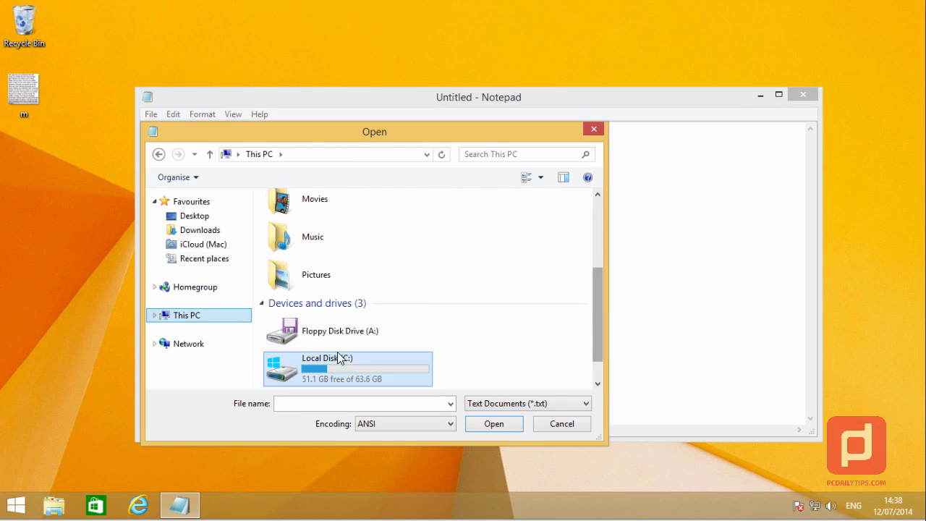
{"action": "mouse_move", "coordinate": [336, 373]}
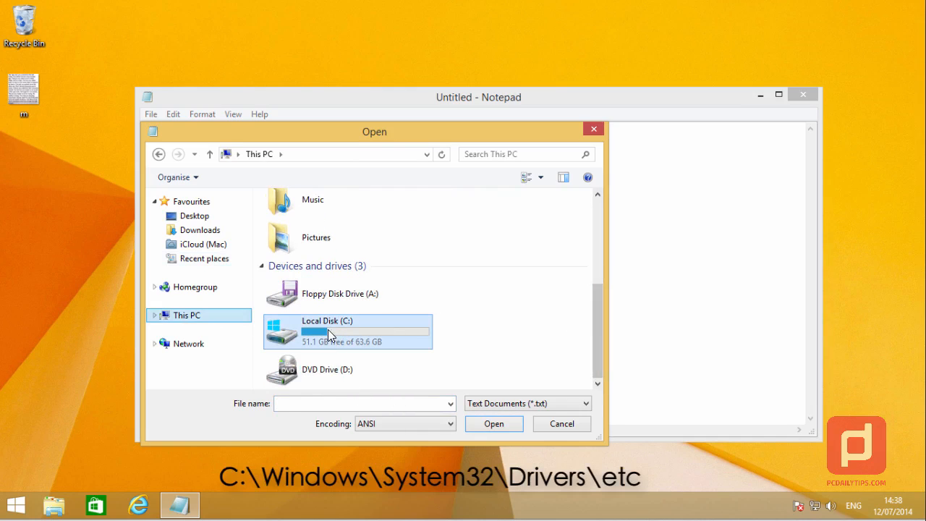
{"action": "double_click", "coordinate": [327, 322]}
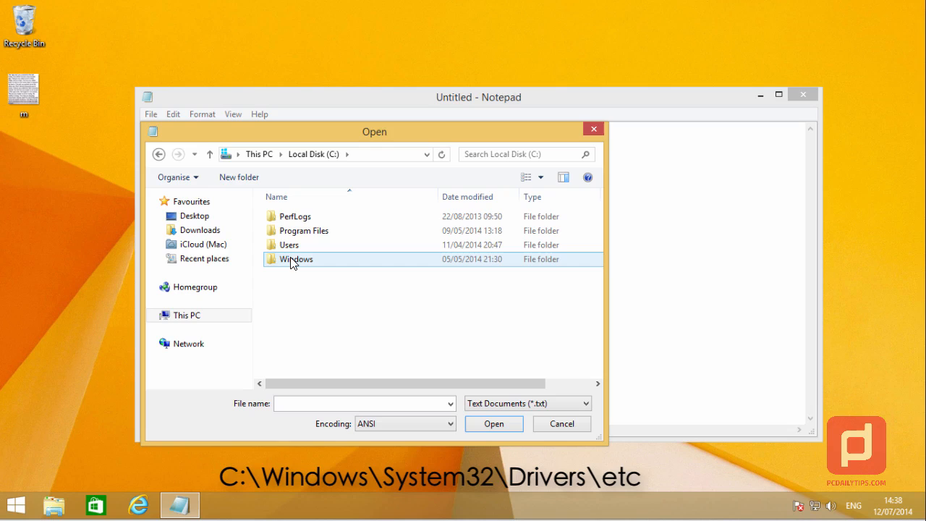
{"action": "double_click", "coordinate": [298, 259]}
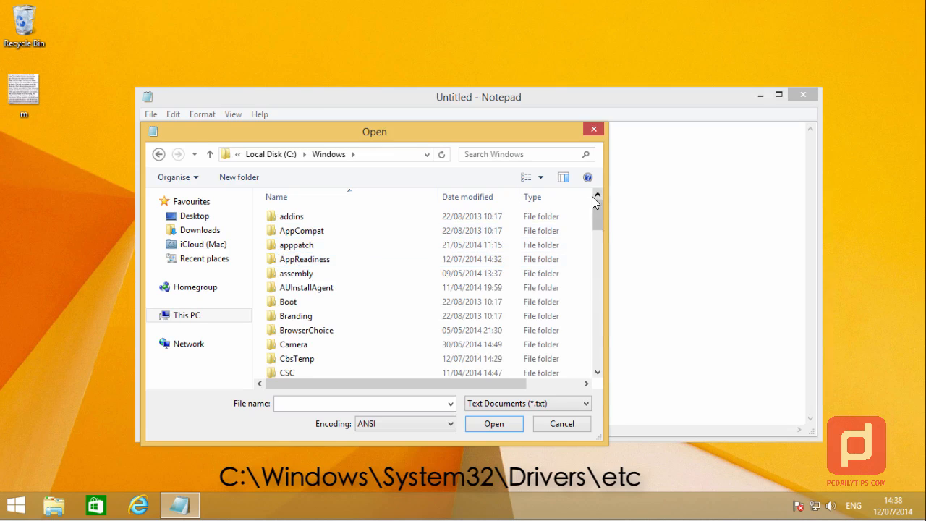
{"action": "scroll", "scroll_direction": "down", "scroll_amount": 3}
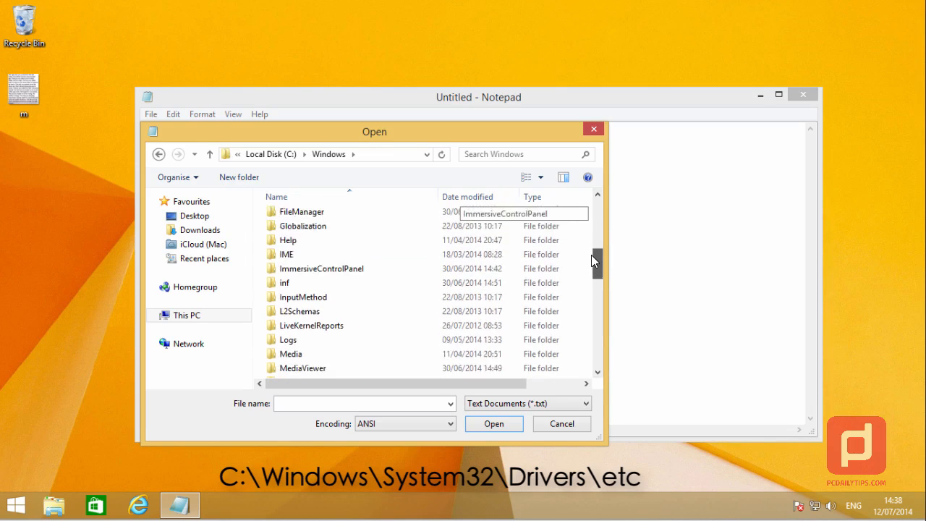
{"action": "scroll", "scroll_direction": "down", "scroll_amount": 3}
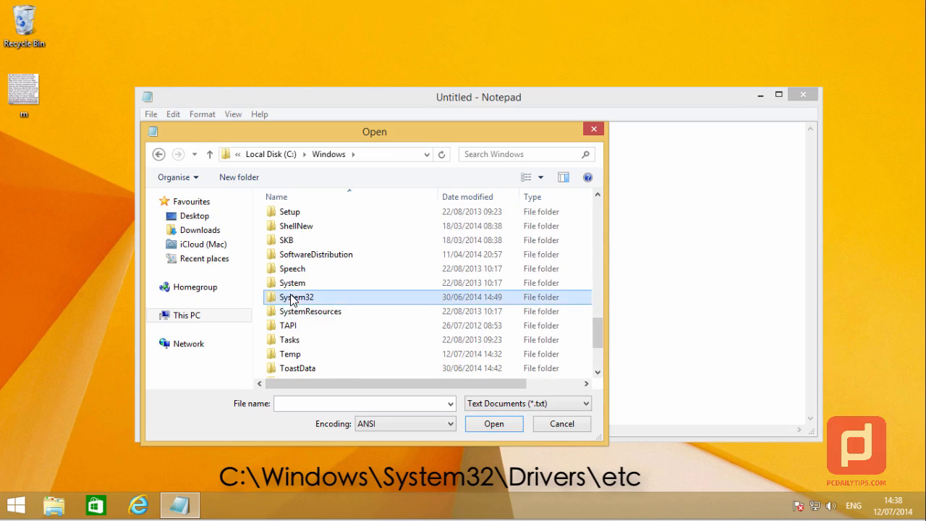
{"action": "double_click", "coordinate": [298, 296]}
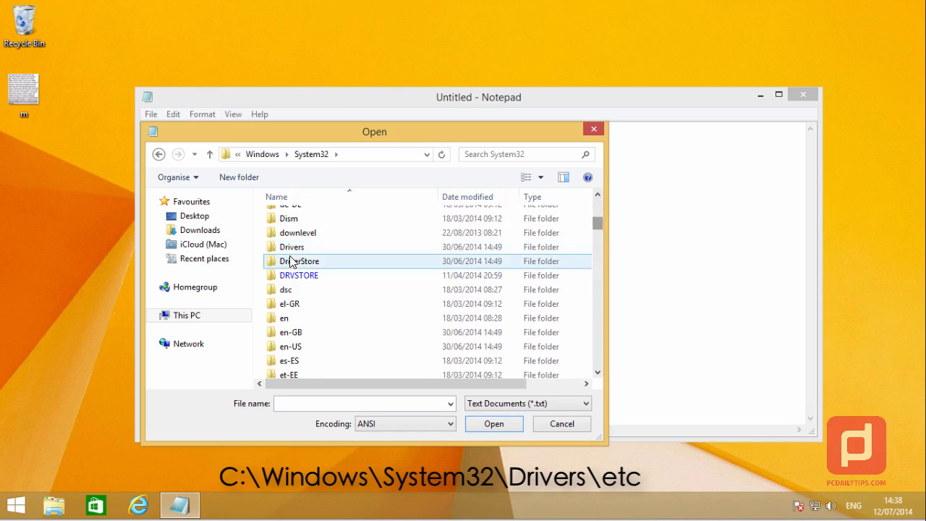
{"action": "mouse_move", "coordinate": [315, 254]}
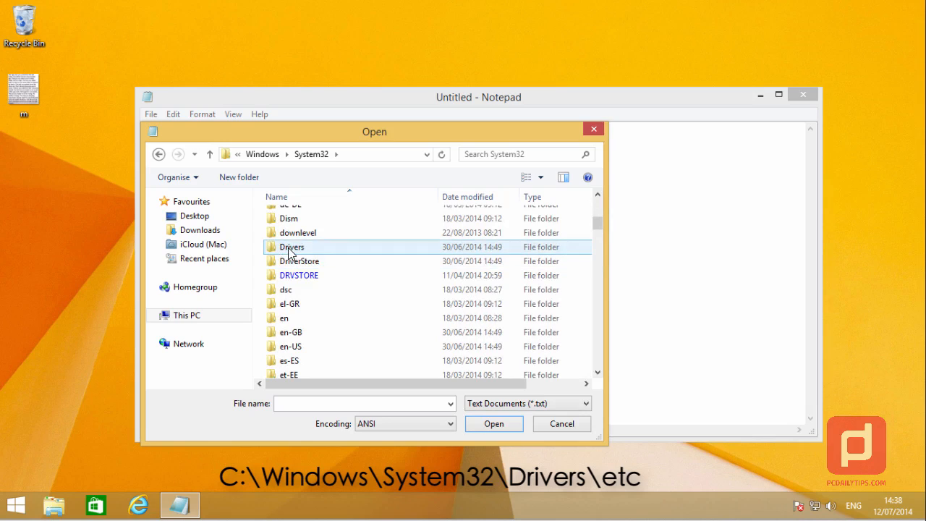
{"action": "double_click", "coordinate": [293, 246]}
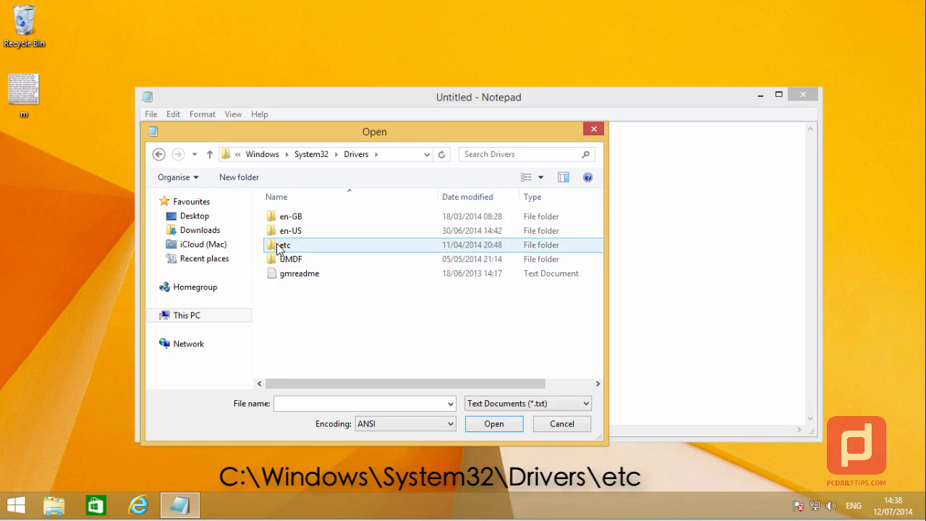
{"action": "mouse_move", "coordinate": [287, 249]}
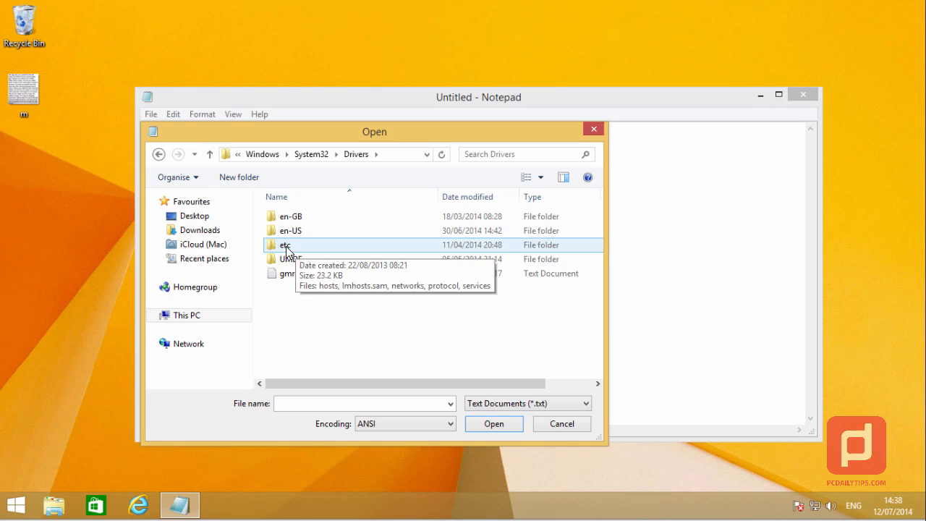
{"action": "double_click", "coordinate": [285, 244]}
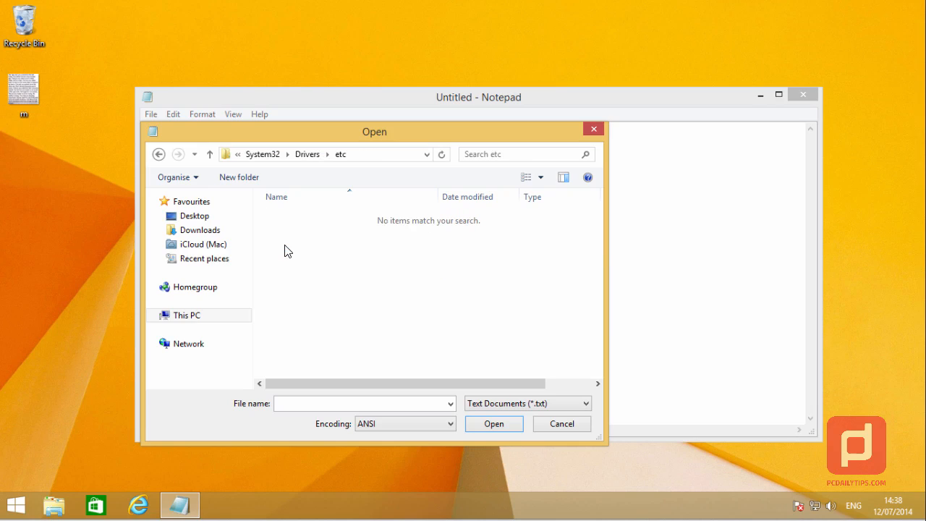
{"action": "mouse_move", "coordinate": [382, 262]}
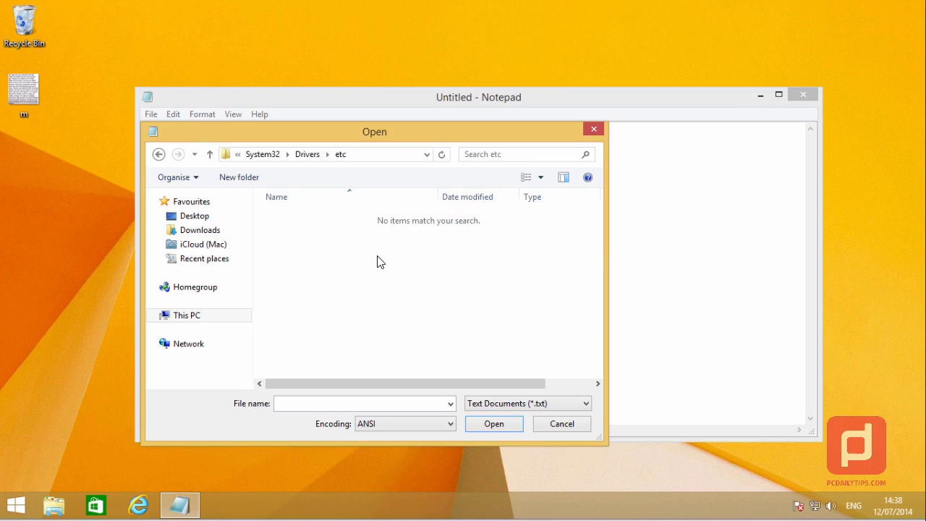
{"action": "mouse_move", "coordinate": [397, 272]}
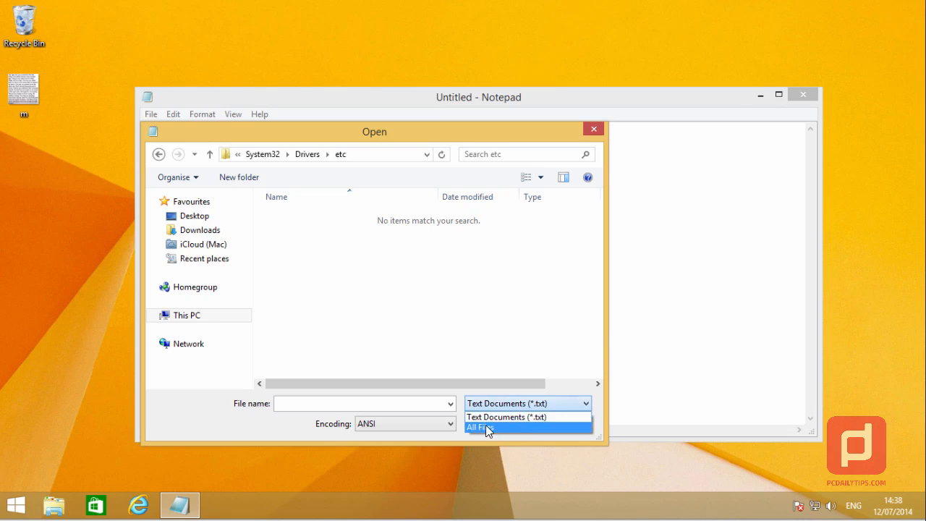
Step: Show All Files in the etc folder and open the hosts file
{"action": "left_click", "coordinate": [479, 427]}
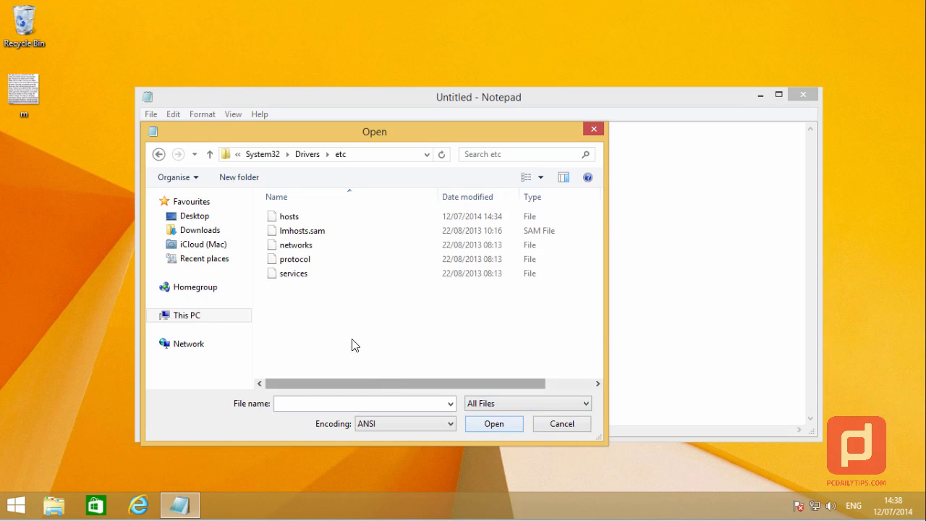
{"action": "mouse_move", "coordinate": [326, 310]}
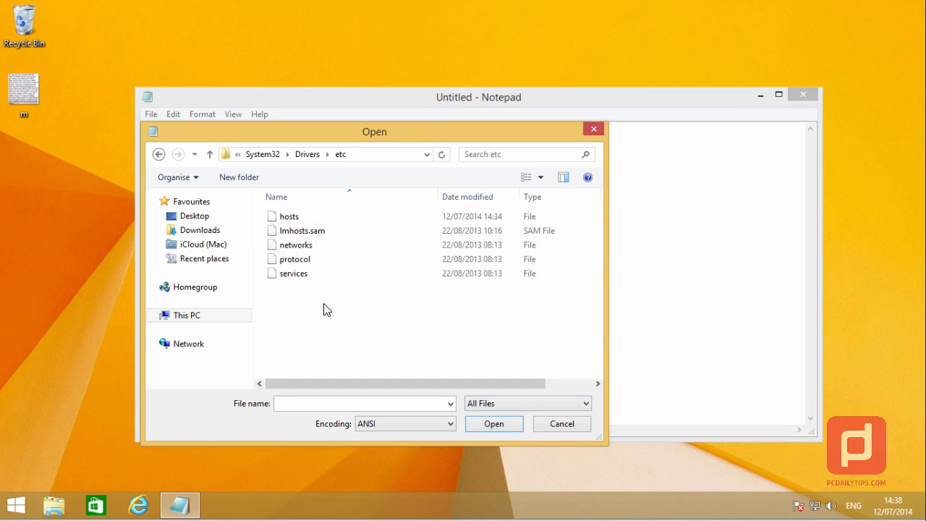
{"action": "left_click", "coordinate": [290, 216]}
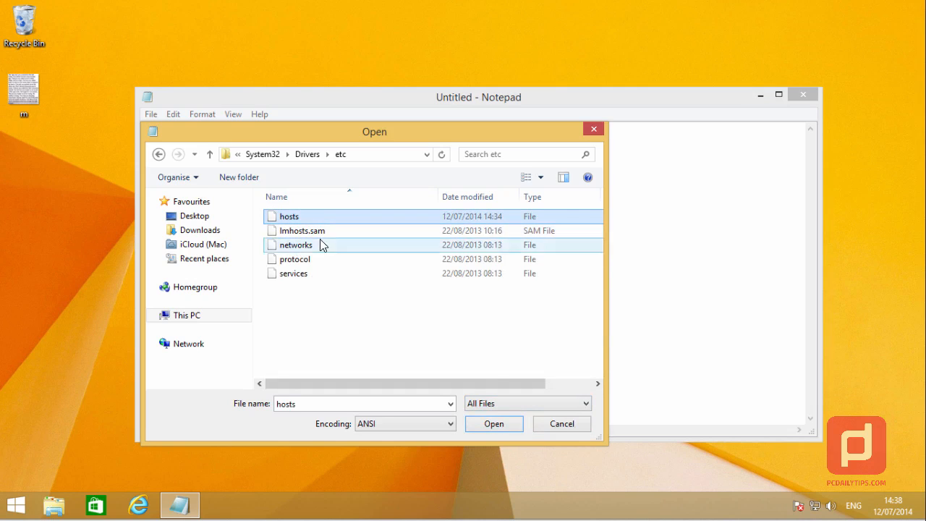
{"action": "left_click", "coordinate": [493, 423]}
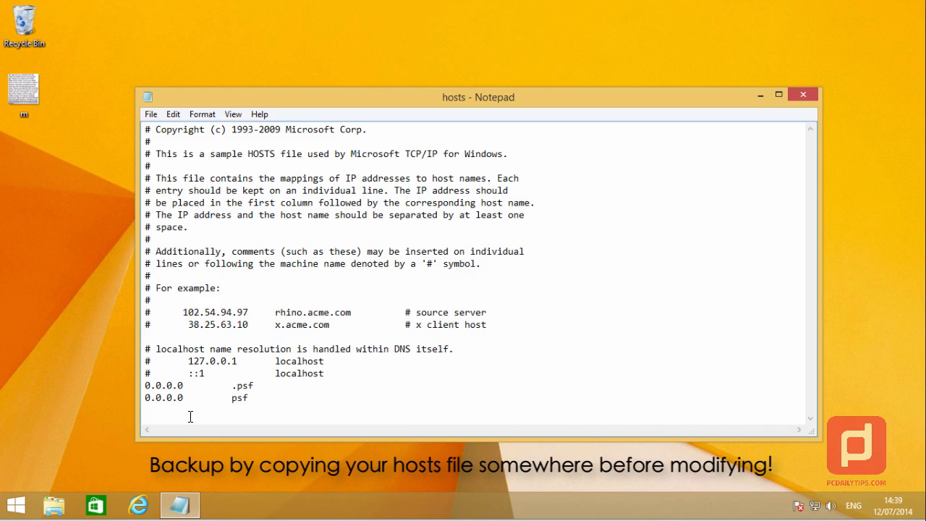
{"action": "mouse_move", "coordinate": [263, 414]}
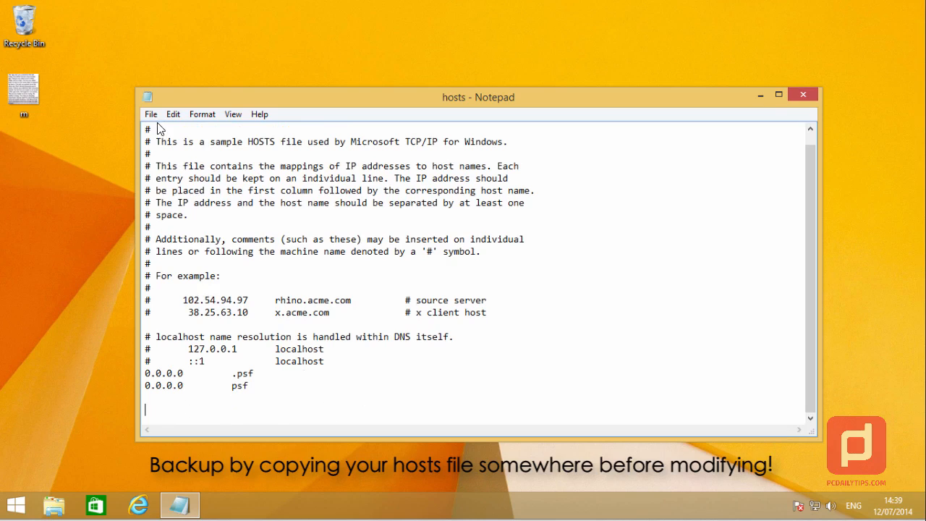
Step: Save the edited hosts file with its 0.0.0.0 psf entries via the File menu
{"action": "left_click", "coordinate": [151, 113]}
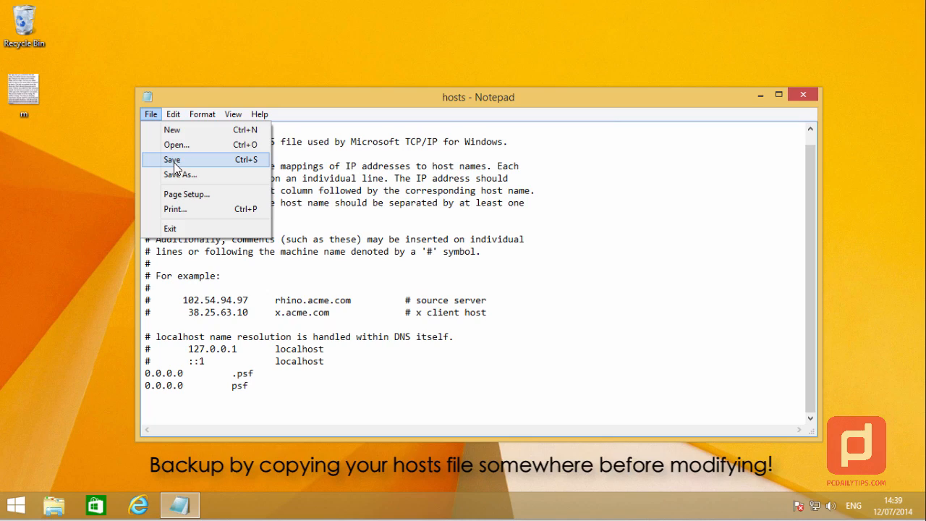